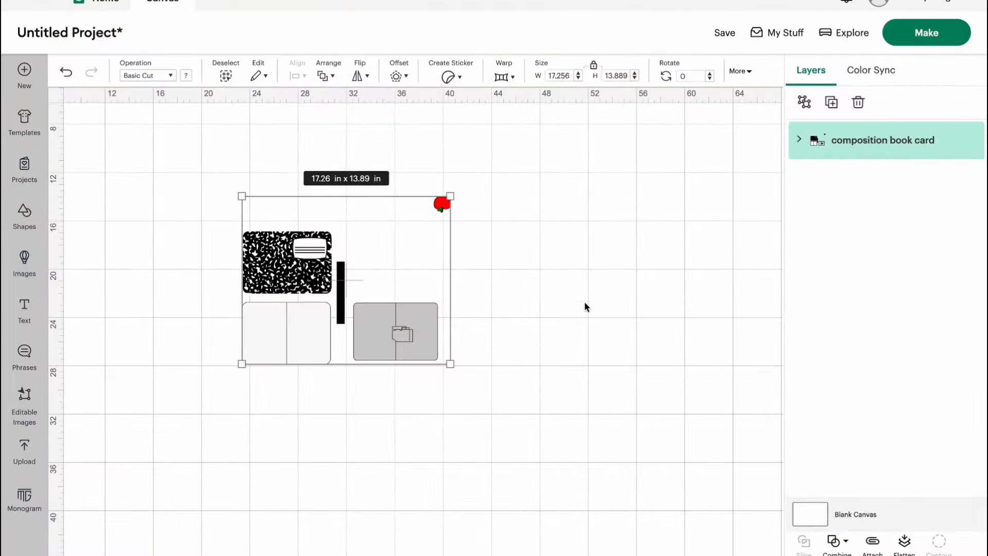
{"action": "mouse_move", "coordinate": [562, 270]}
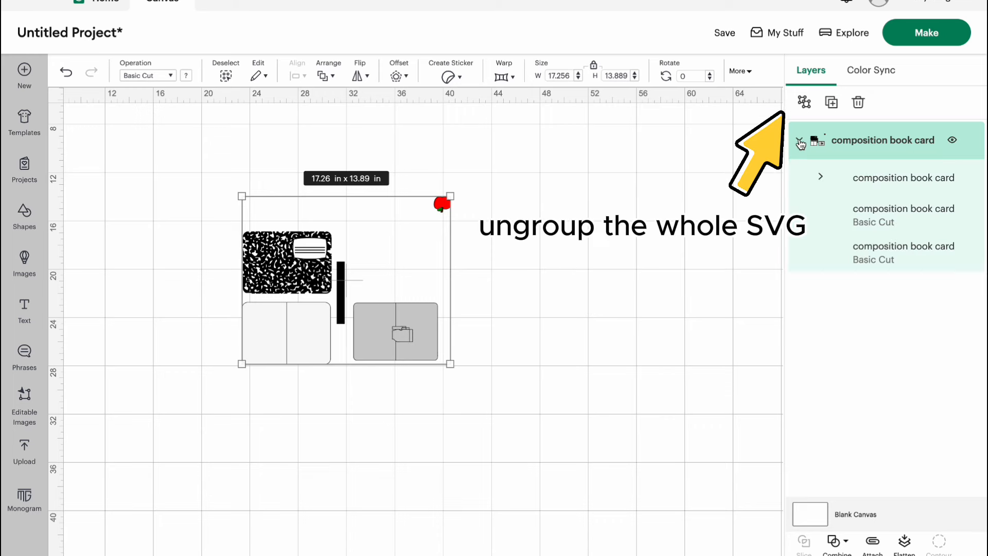
Step: Ungroup the composition book card design into its separate layers
{"action": "left_click", "coordinate": [804, 102]}
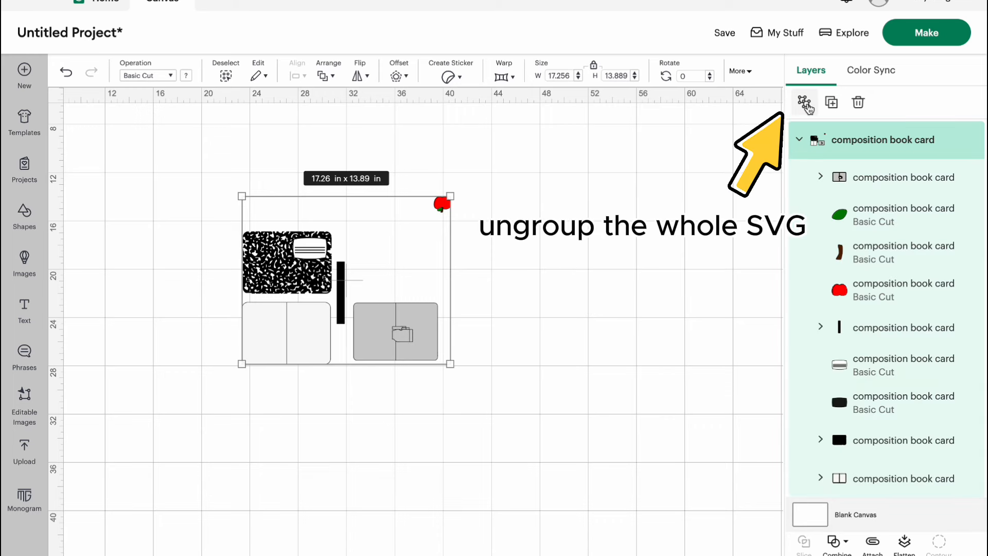
{"action": "left_click", "coordinate": [805, 101]}
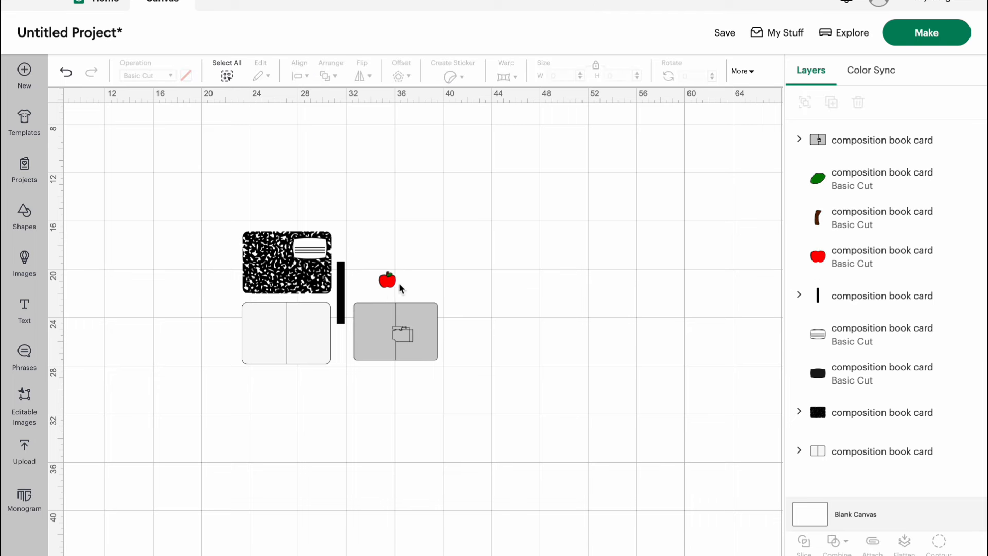
{"action": "mouse_move", "coordinate": [354, 377]}
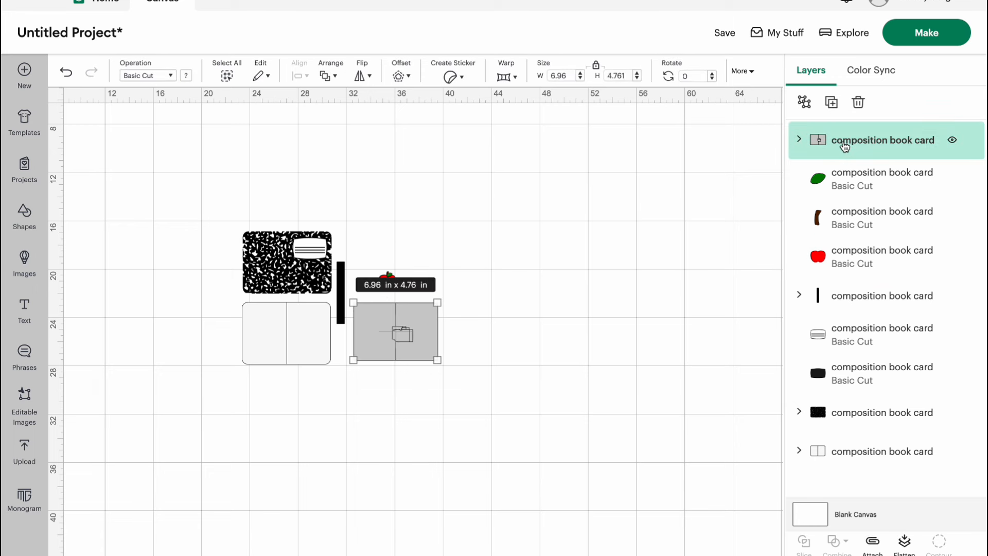
Step: Set the gray card's fold line operation to Score
{"action": "left_click", "coordinate": [800, 139]}
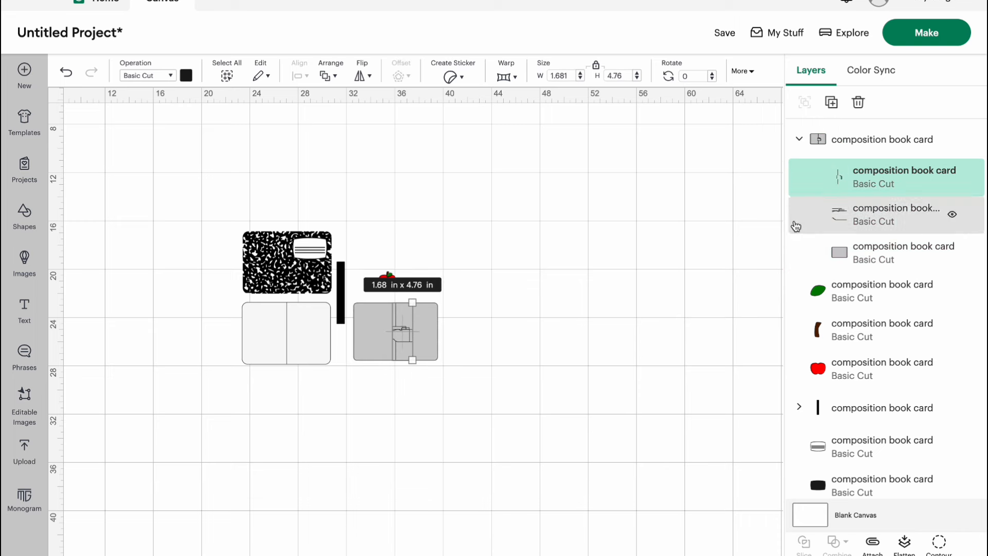
{"action": "left_click", "coordinate": [148, 75]}
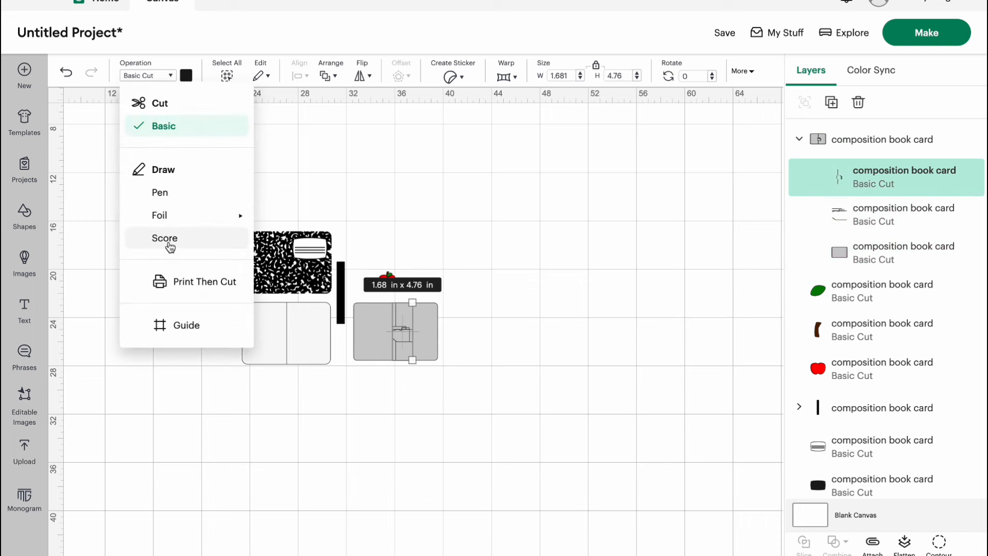
{"action": "left_click", "coordinate": [165, 238]}
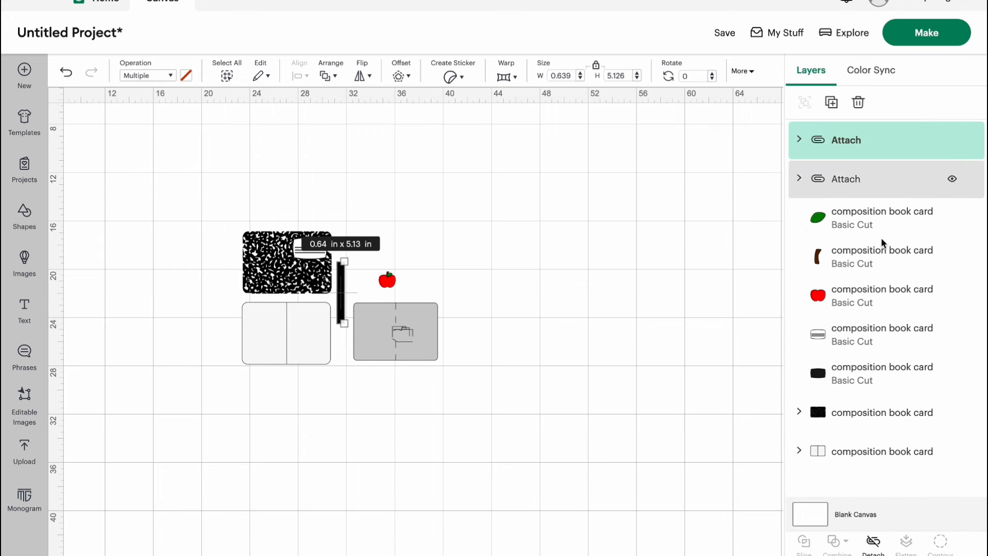
Step: Expand the black piece and select its fold line
{"action": "left_click", "coordinate": [799, 413]}
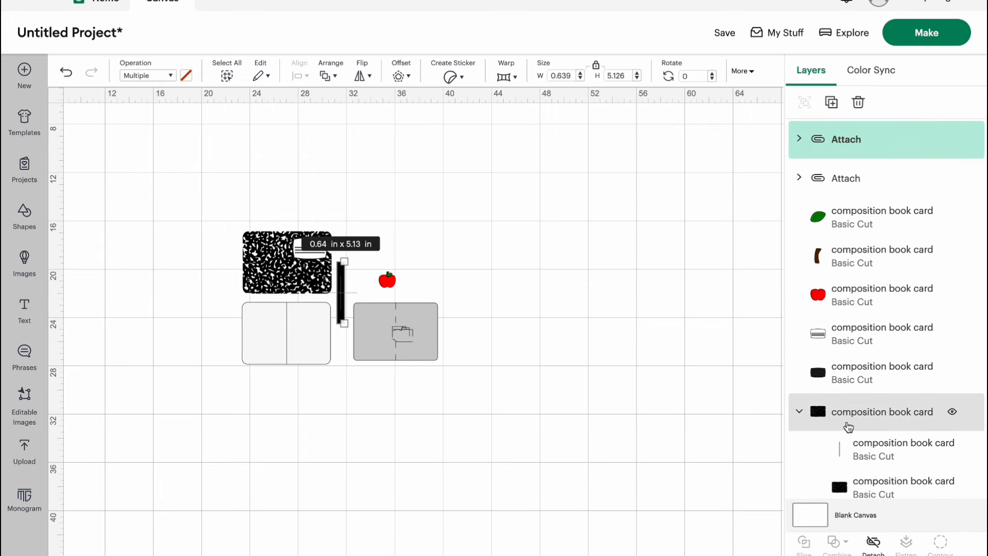
{"action": "left_click", "coordinate": [904, 449]}
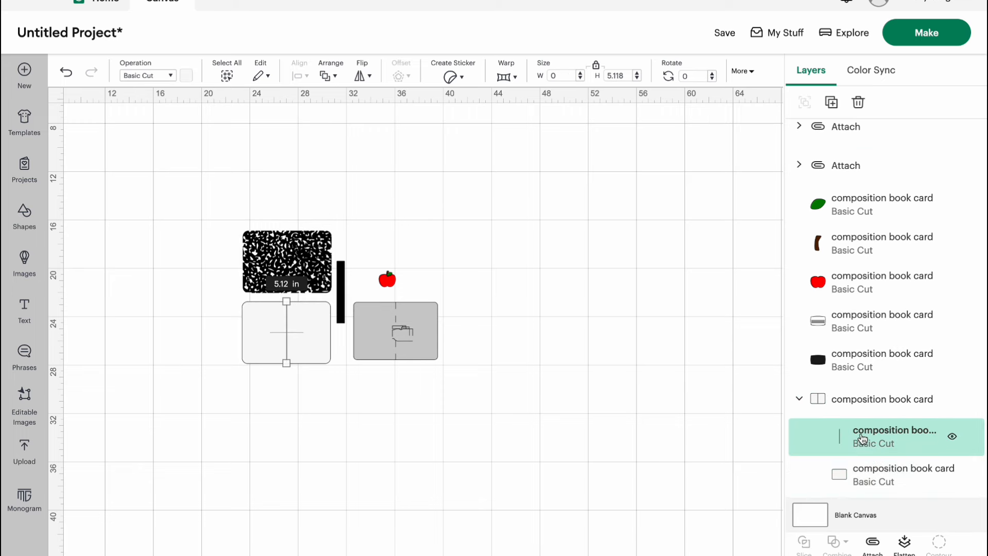
Step: Change the white card's fold line from Basic Cut to Score
{"action": "left_click", "coordinate": [147, 75]}
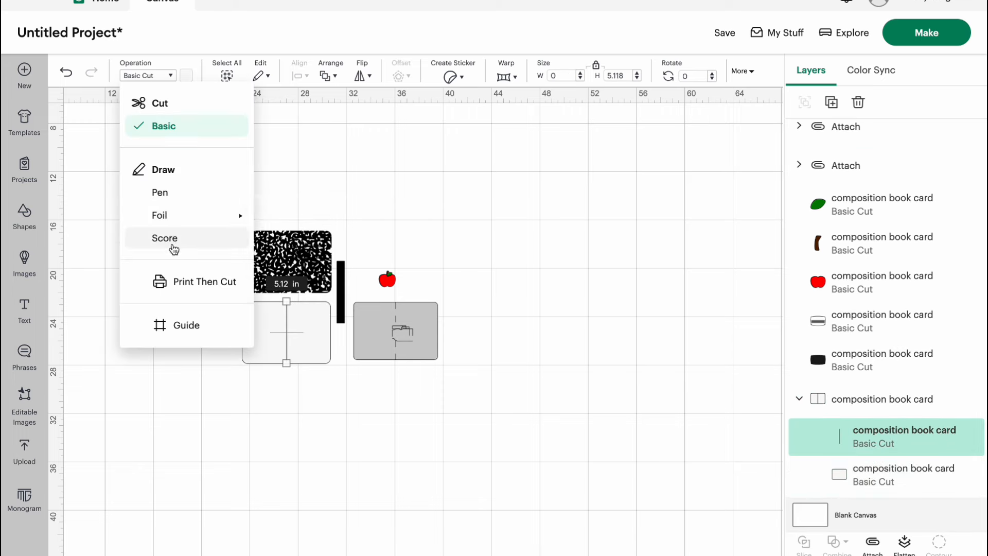
{"action": "left_click", "coordinate": [164, 237]}
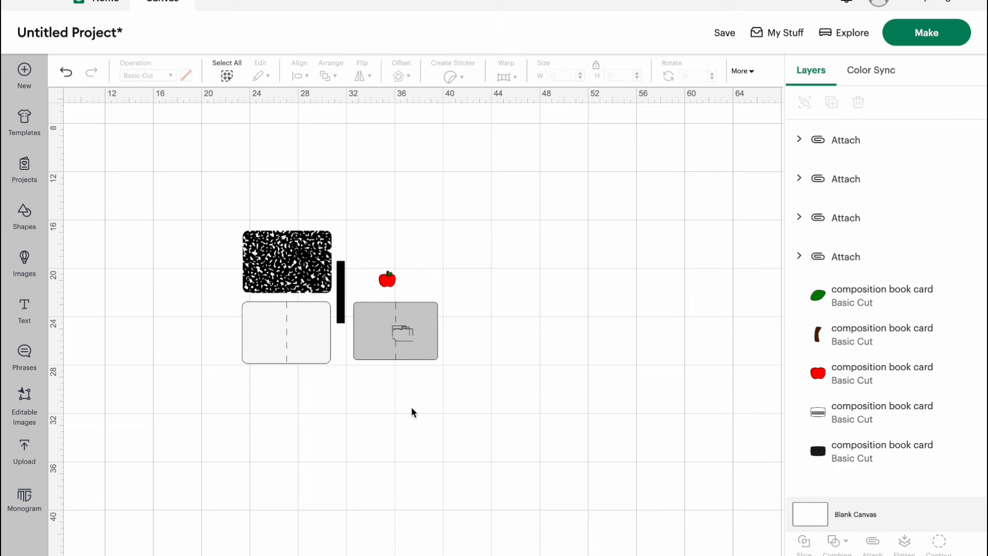
{"action": "mouse_move", "coordinate": [284, 449]}
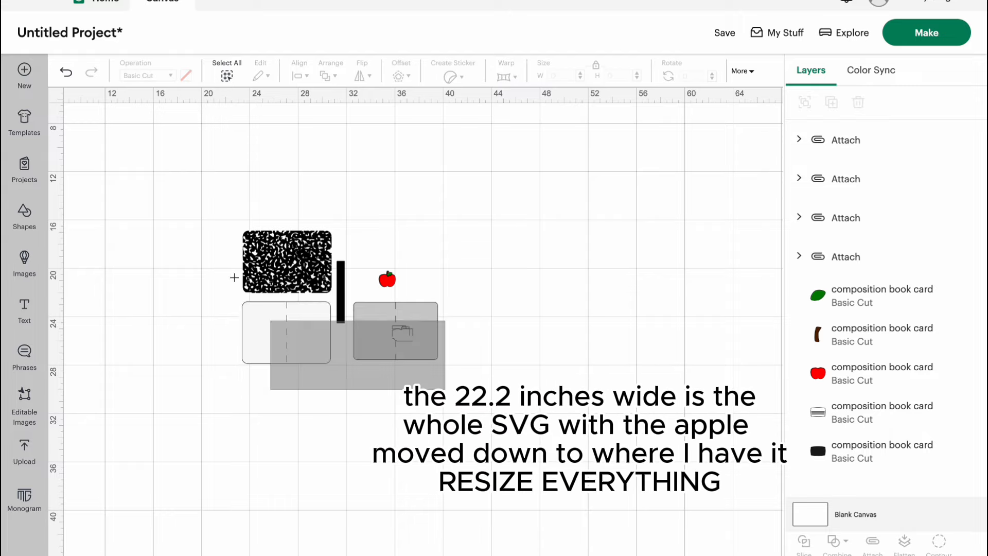
Step: Enlarge all pieces together and drag the speckled cover up-right off the label
{"action": "left_click", "coordinate": [226, 72]}
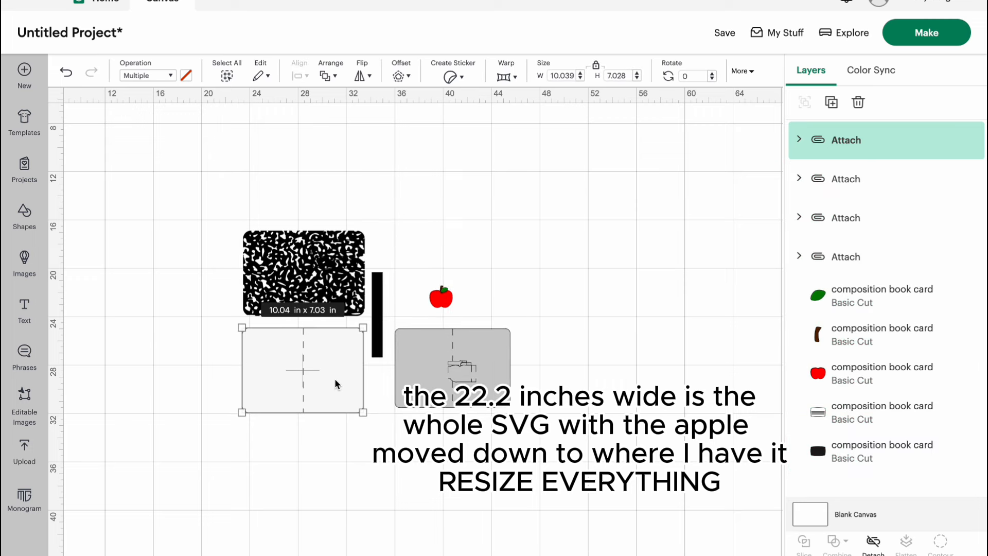
{"action": "left_click", "coordinate": [310, 428]}
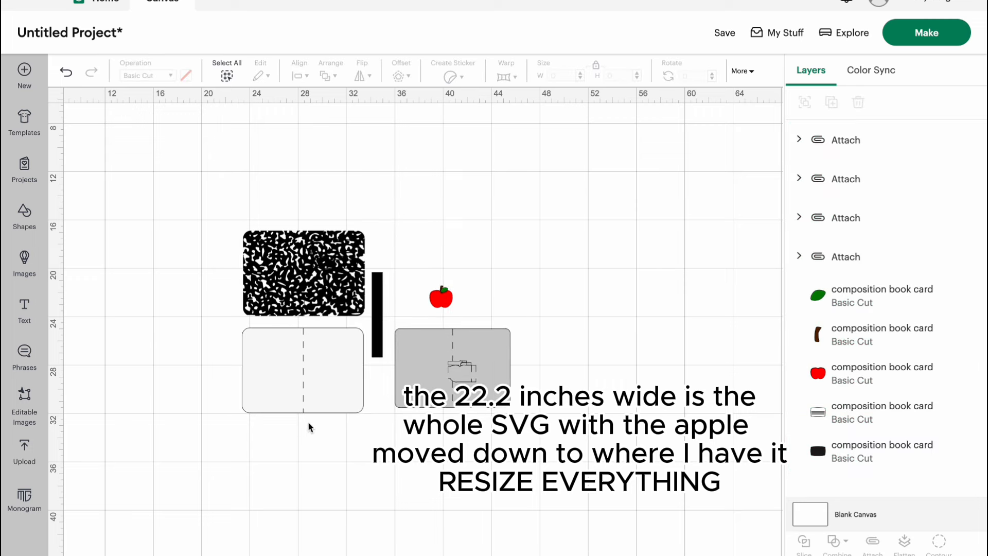
{"action": "left_click_drag", "start_coordinate": [303, 273], "coordinate": [499, 200]}
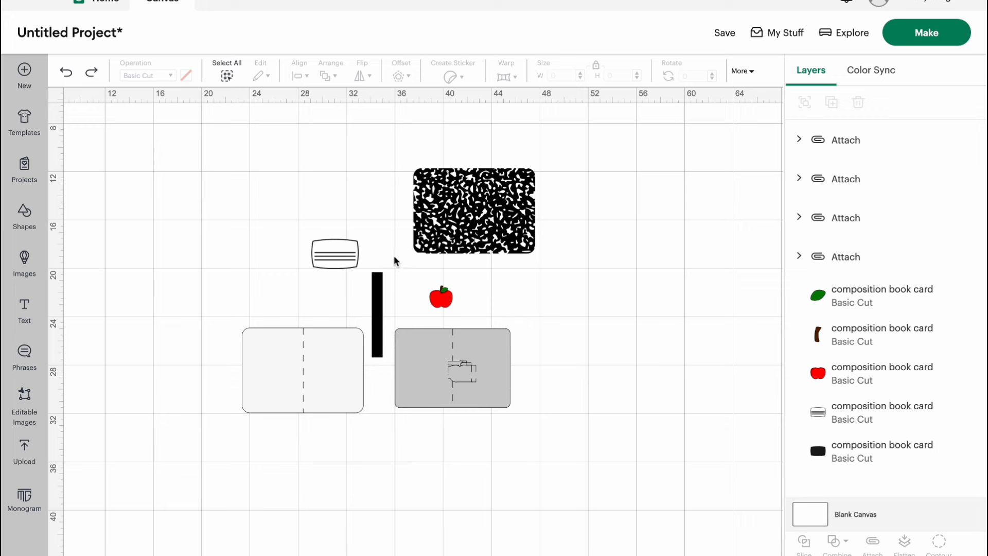
{"action": "mouse_move", "coordinate": [263, 348]}
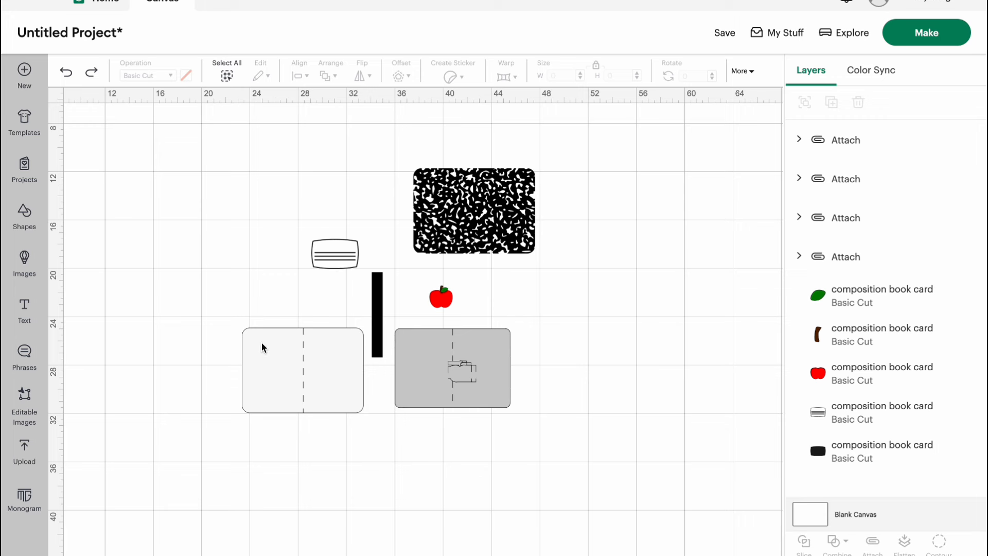
{"action": "mouse_move", "coordinate": [361, 306]}
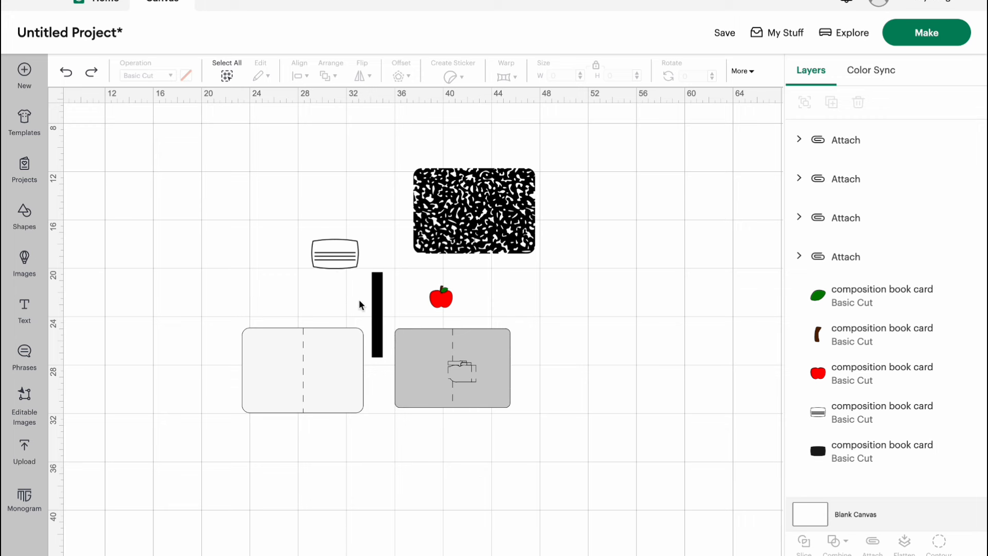
{"action": "mouse_move", "coordinate": [501, 359]}
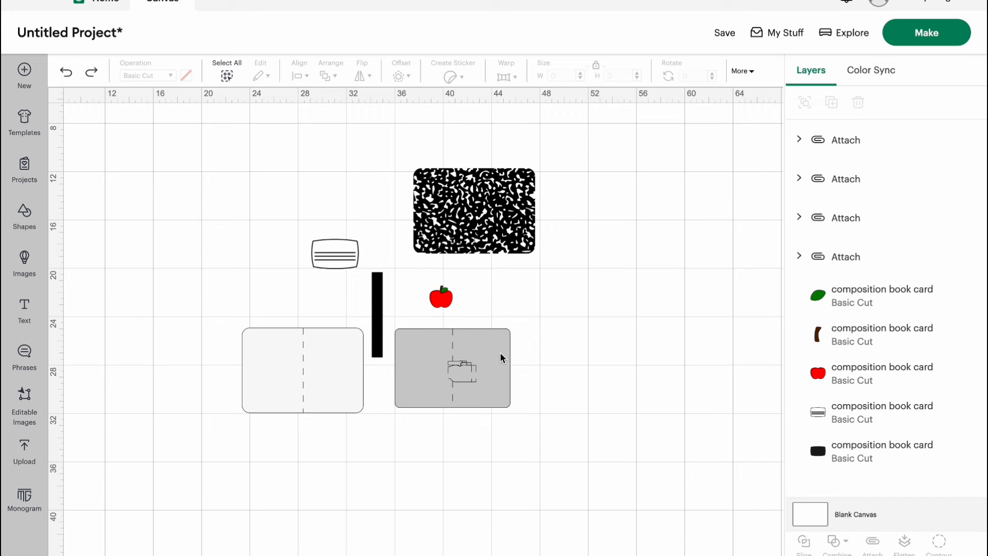
{"action": "mouse_move", "coordinate": [469, 365]}
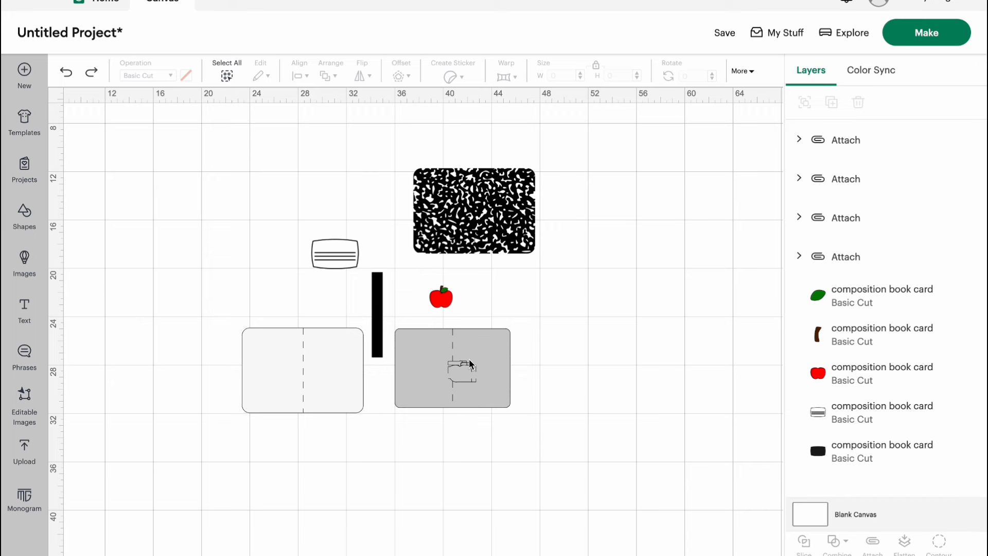
{"action": "left_click", "coordinate": [24, 304]}
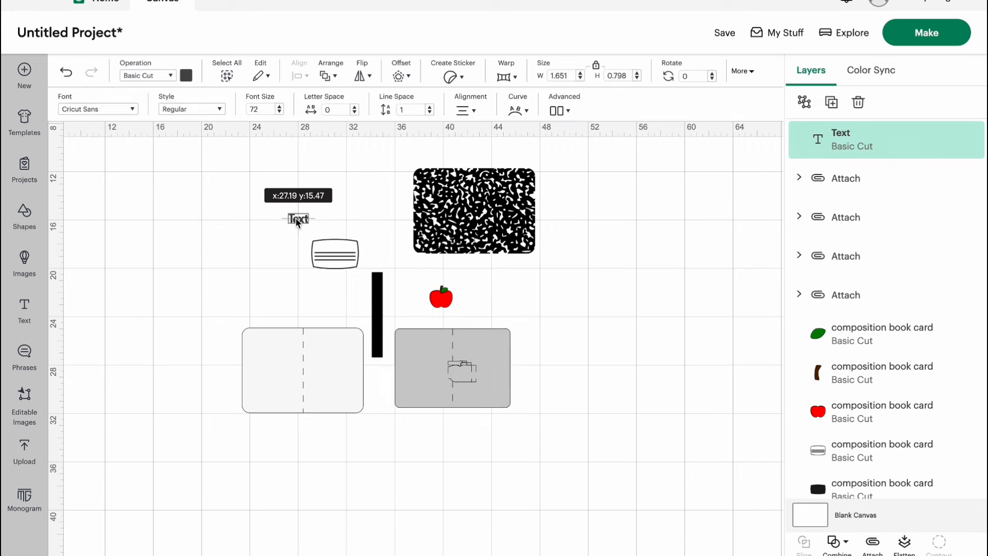
{"action": "left_click", "coordinate": [297, 219]}
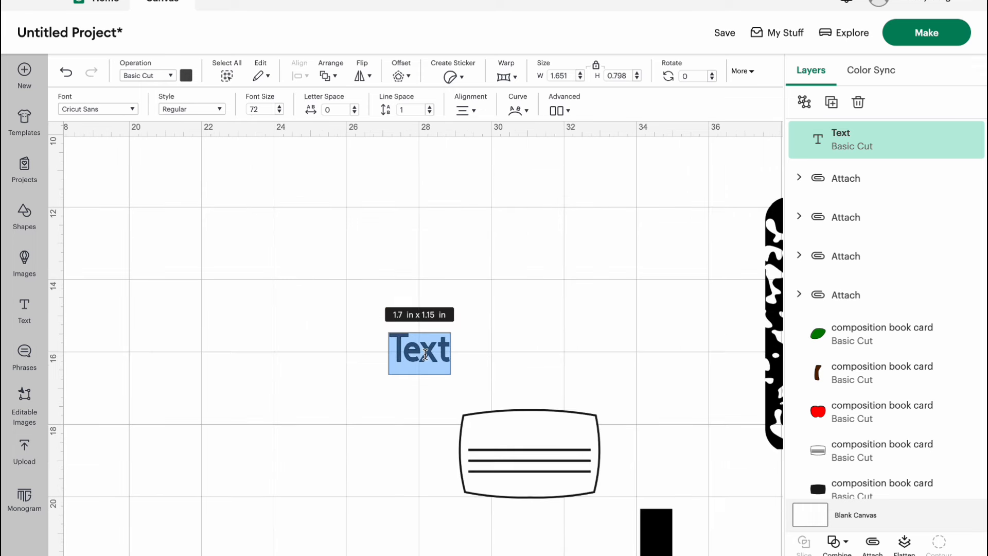
{"action": "type", "text": "Mrs."}
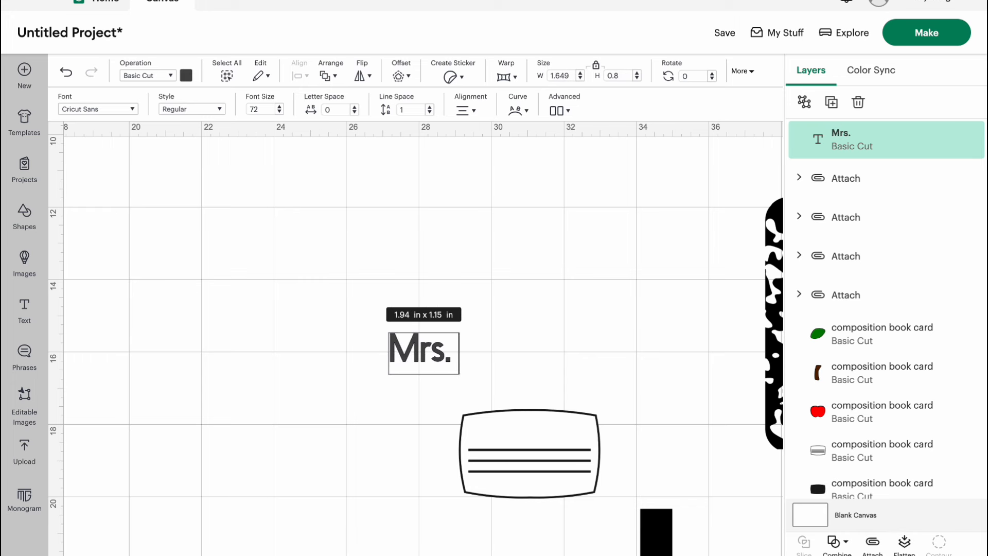
{"action": "type", "text": "Smith"}
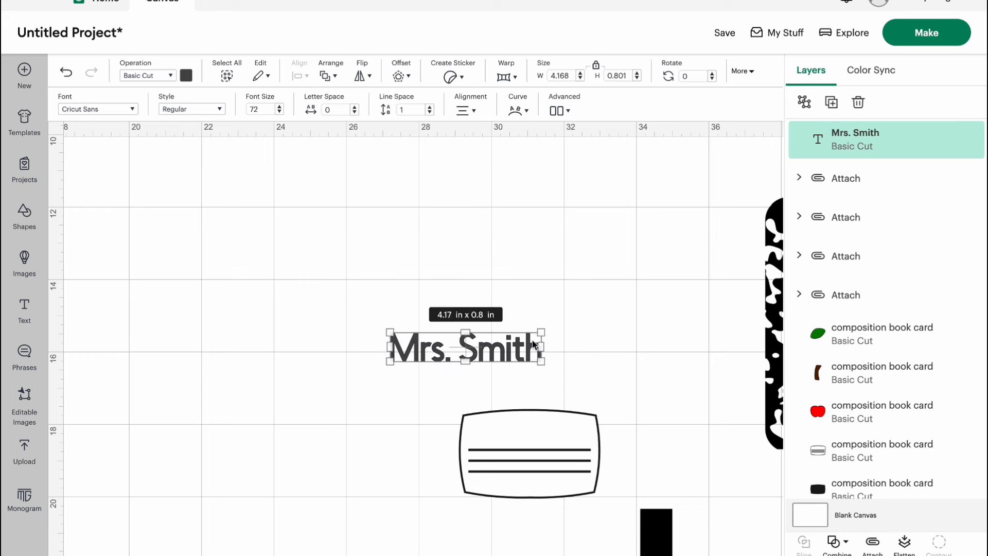
{"action": "left_click_drag", "start_coordinate": [542, 359], "coordinate": [492, 350]}
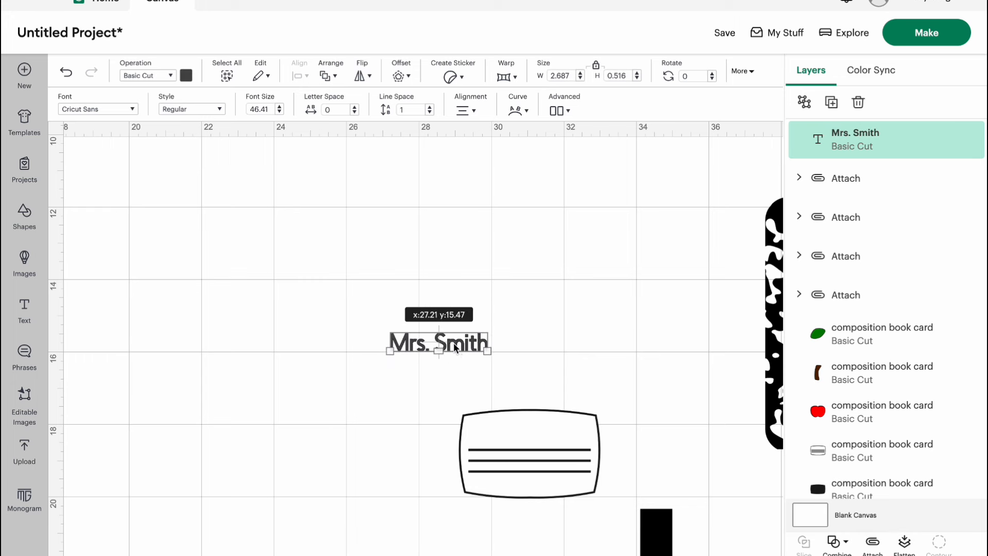
{"action": "left_click_drag", "start_coordinate": [438, 342], "coordinate": [528, 432]}
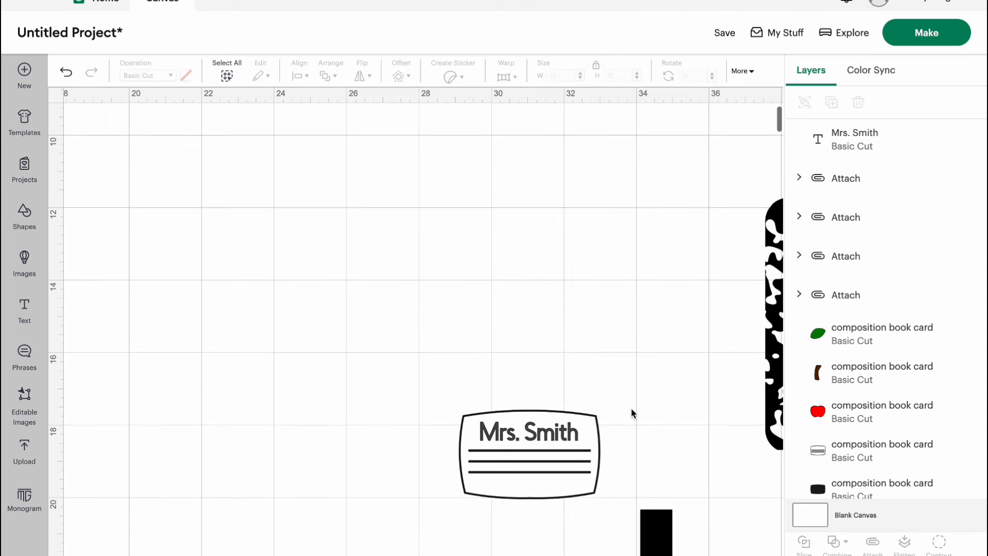
{"action": "mouse_move", "coordinate": [543, 435]}
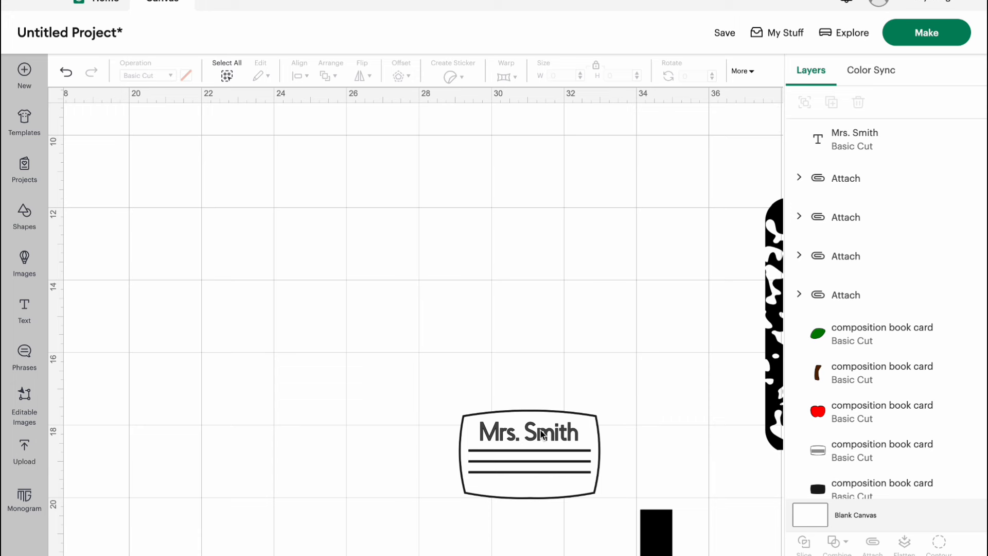
{"action": "left_click", "coordinate": [539, 433]}
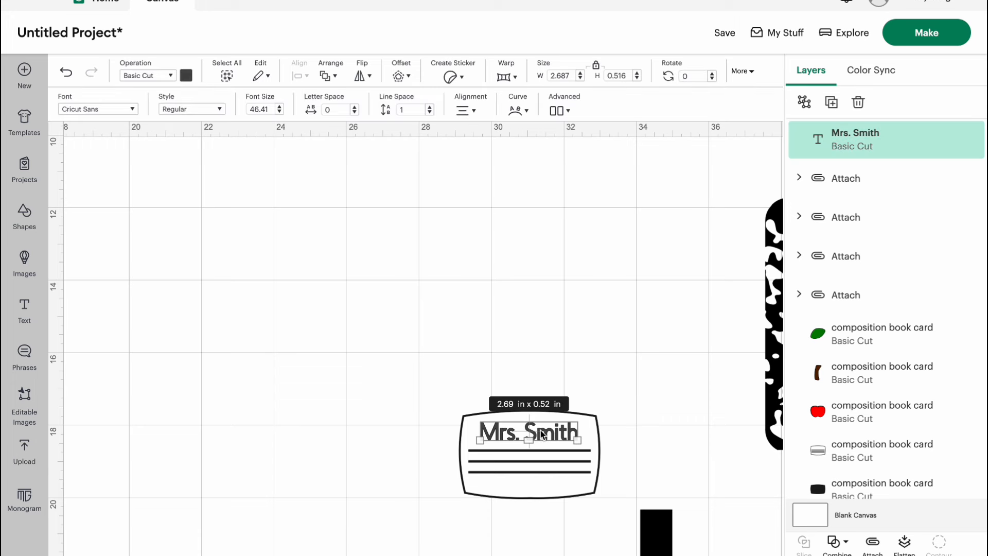
{"action": "mouse_move", "coordinate": [545, 438]}
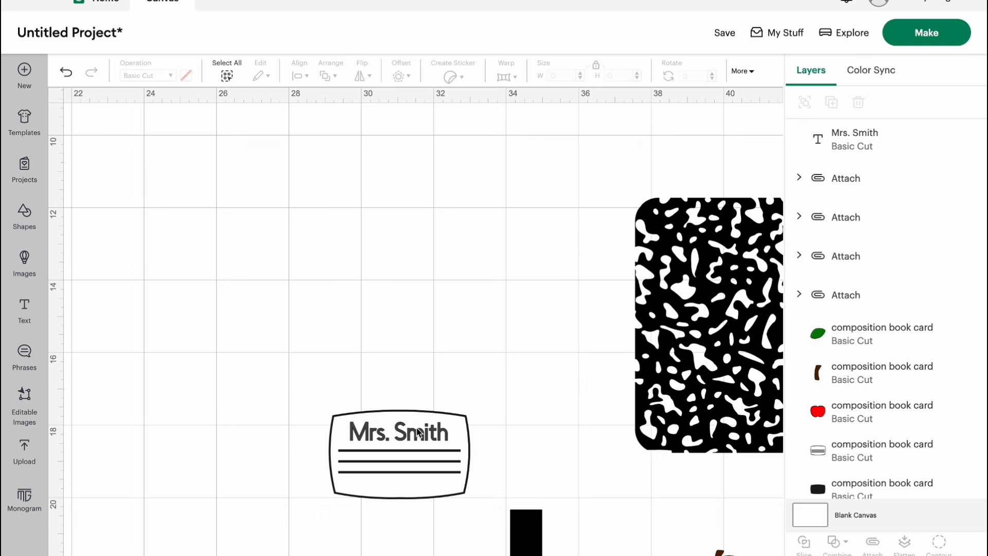
{"action": "left_click", "coordinate": [419, 433]}
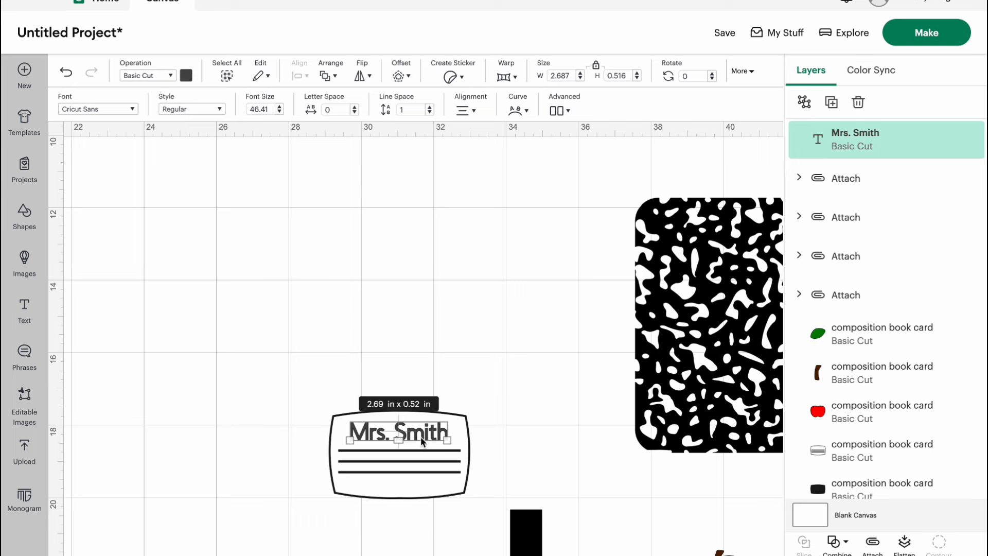
{"action": "mouse_move", "coordinate": [436, 310]}
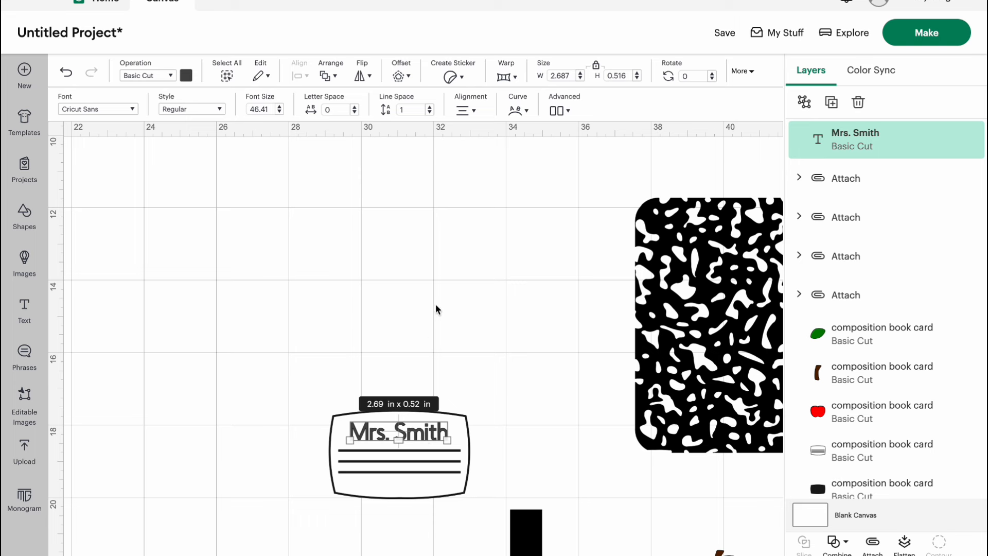
{"action": "left_click", "coordinate": [437, 310]}
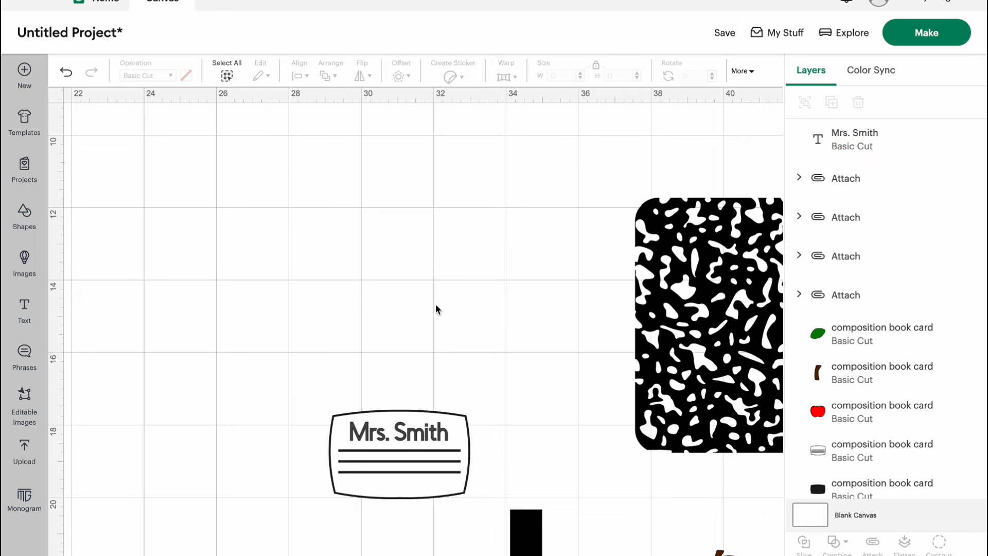
{"action": "mouse_move", "coordinate": [872, 73]}
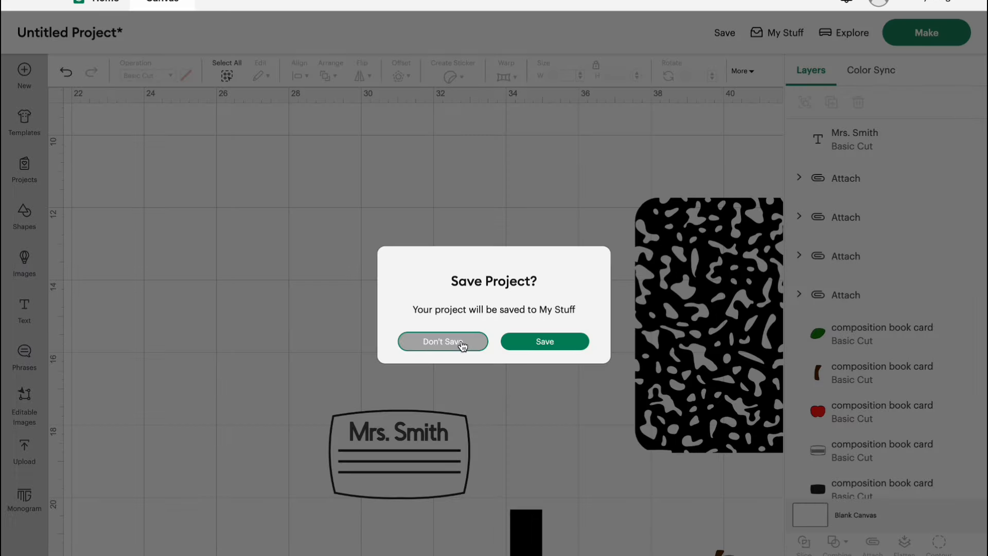
Step: Save the project to My Stuff titled 'Comp. Card'
{"action": "left_click", "coordinate": [544, 341]}
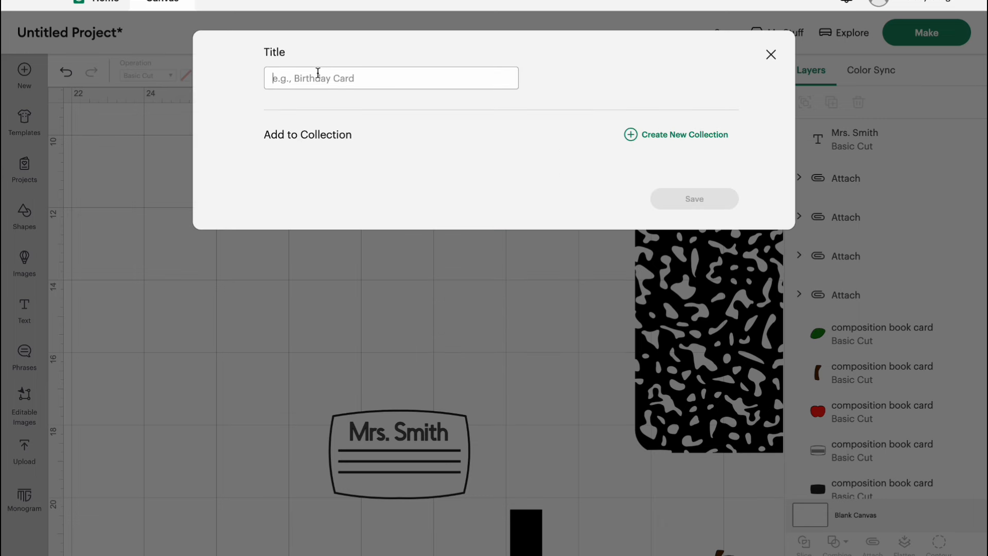
{"action": "type", "text": "Comp."}
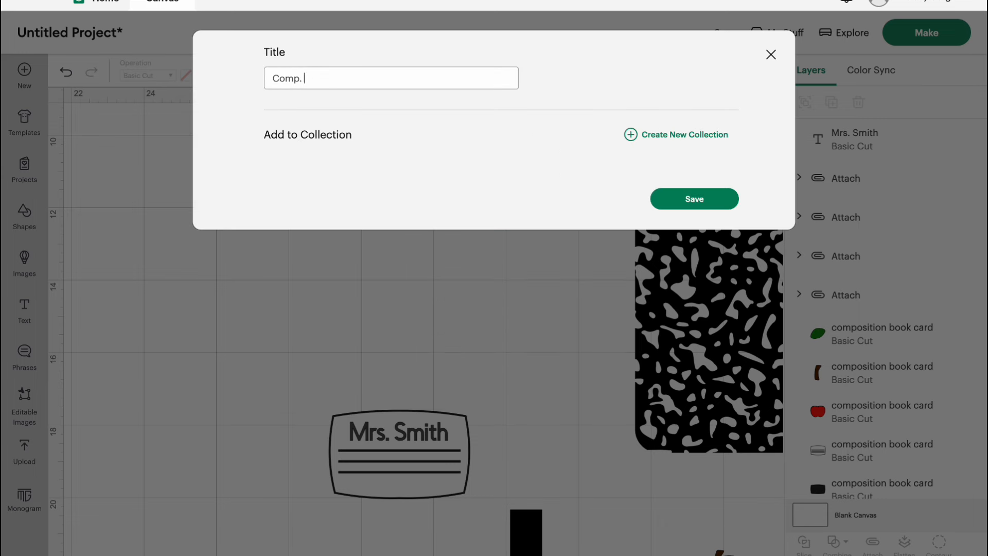
{"action": "left_click", "coordinate": [695, 199]}
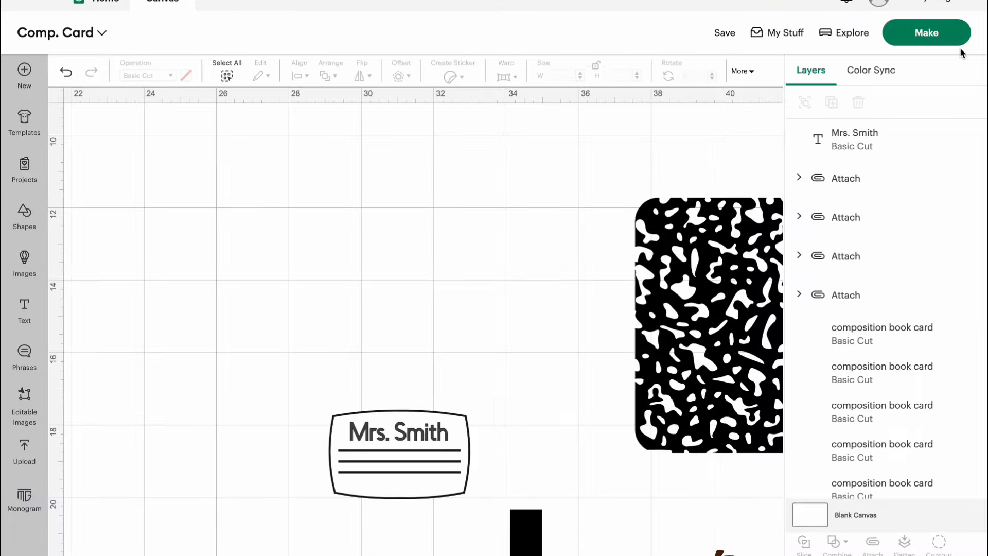
Step: Move the Mrs. Smith layer from #494949 into the #1A1A1A group in Color Sync
{"action": "left_click", "coordinate": [870, 71]}
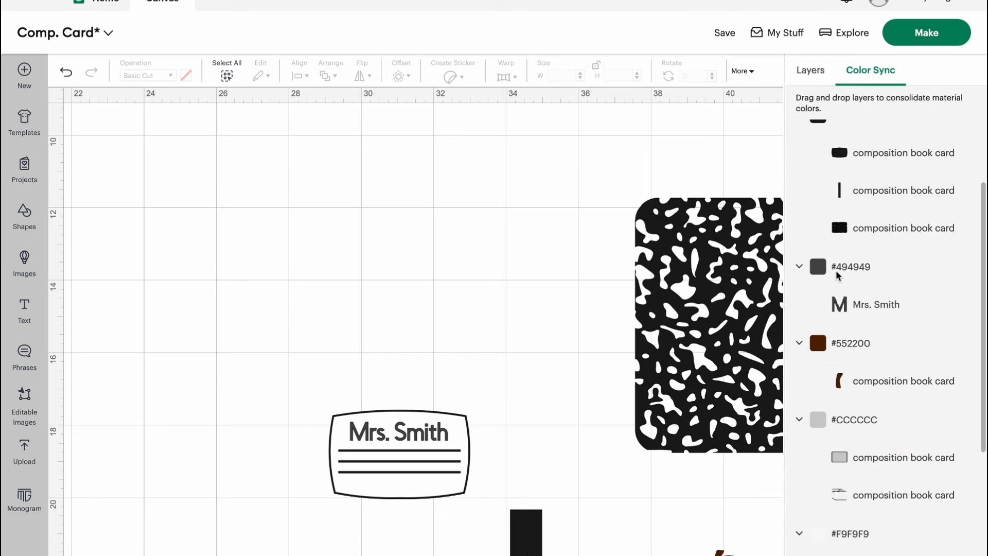
{"action": "scroll", "scroll_direction": "down", "scroll_amount": 3}
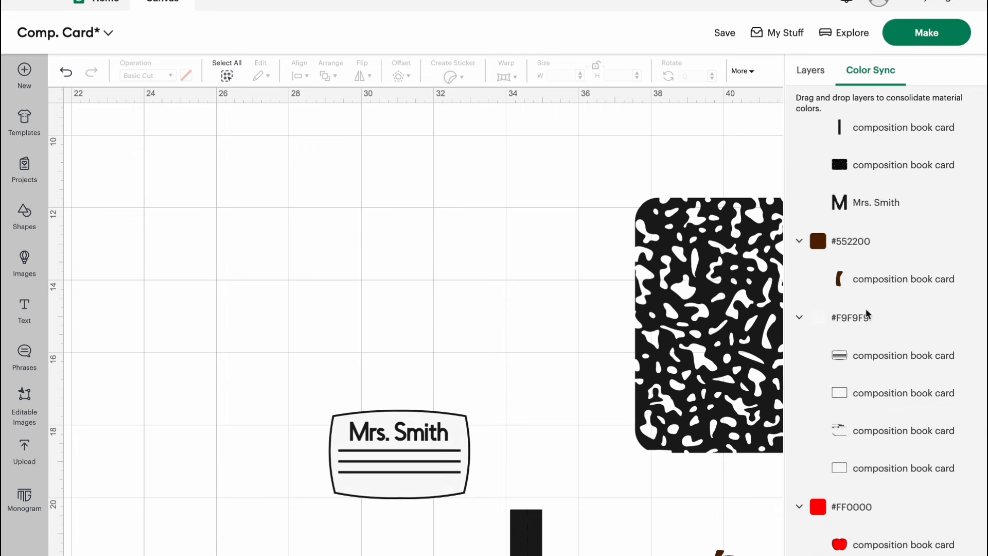
{"action": "mouse_move", "coordinate": [872, 412]}
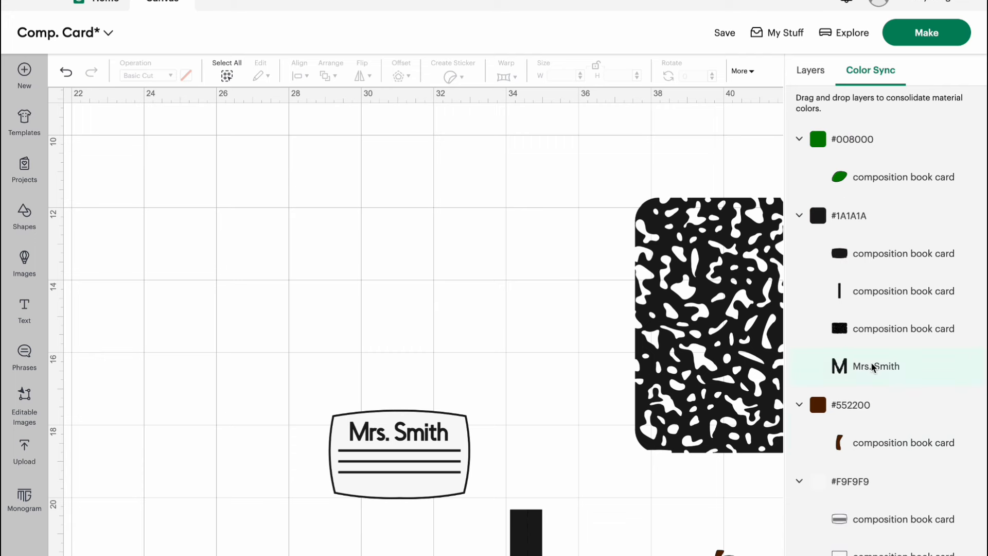
{"action": "mouse_move", "coordinate": [858, 372]}
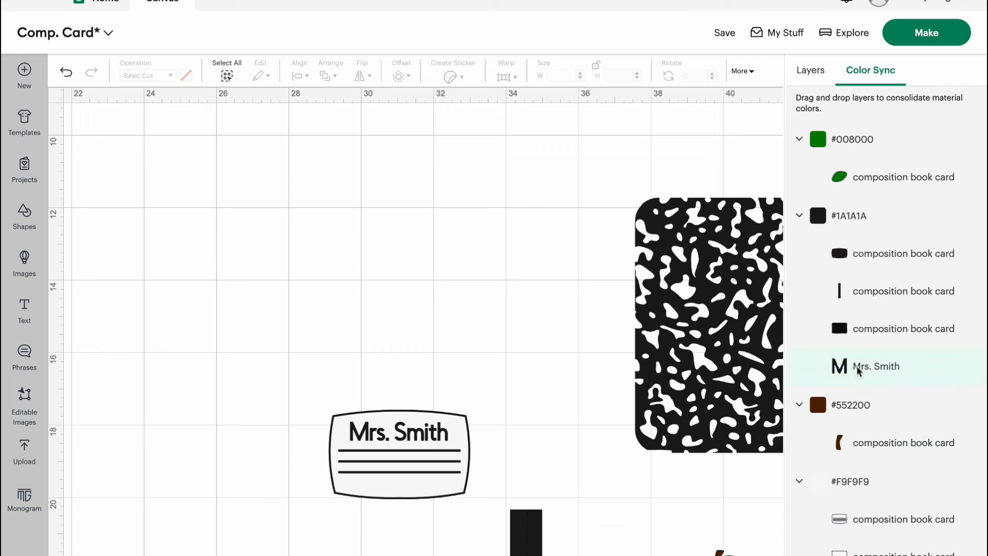
{"action": "left_click", "coordinate": [811, 70]}
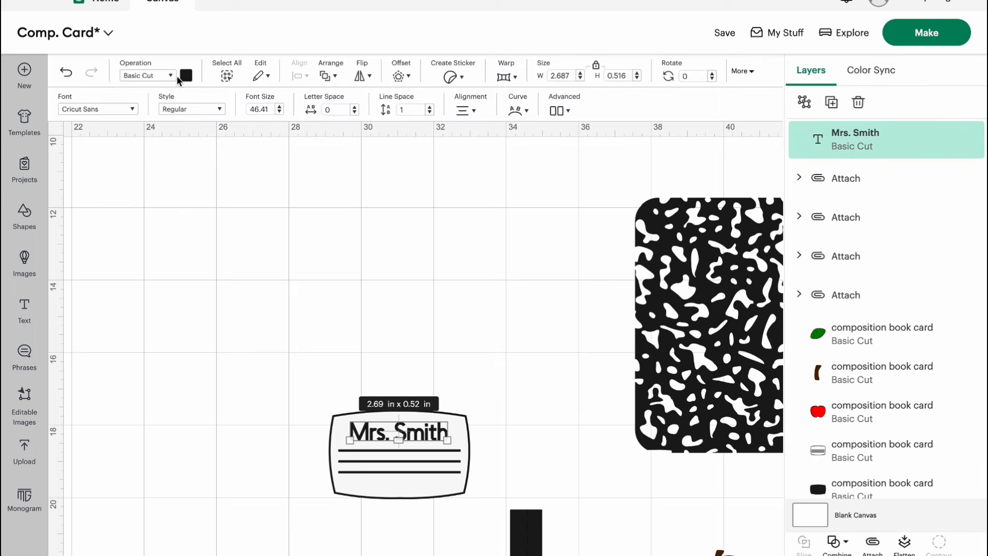
{"action": "left_click", "coordinate": [496, 236]}
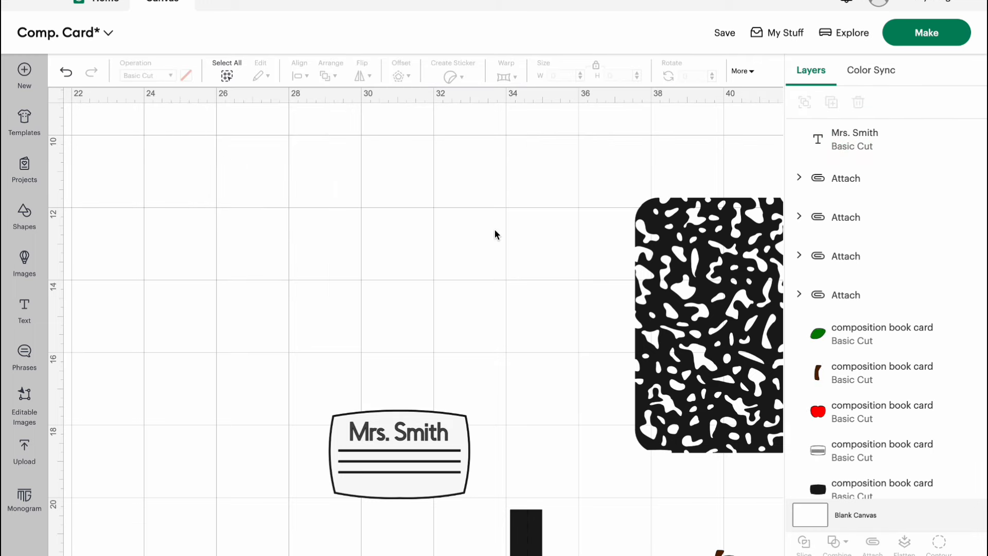
Step: Open the Make preview and scroll the mat list down to mat 4
{"action": "left_click", "coordinate": [926, 33]}
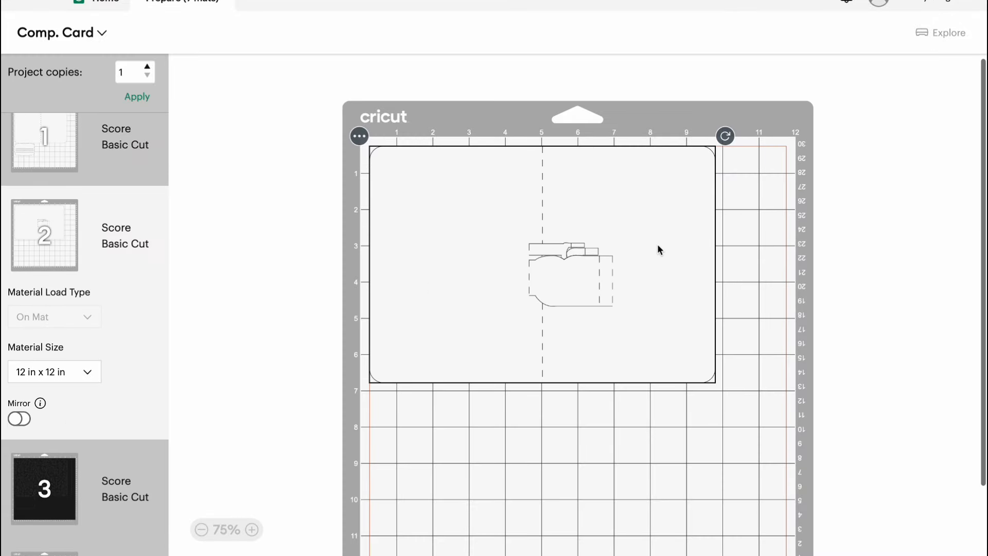
{"action": "mouse_move", "coordinate": [578, 348]}
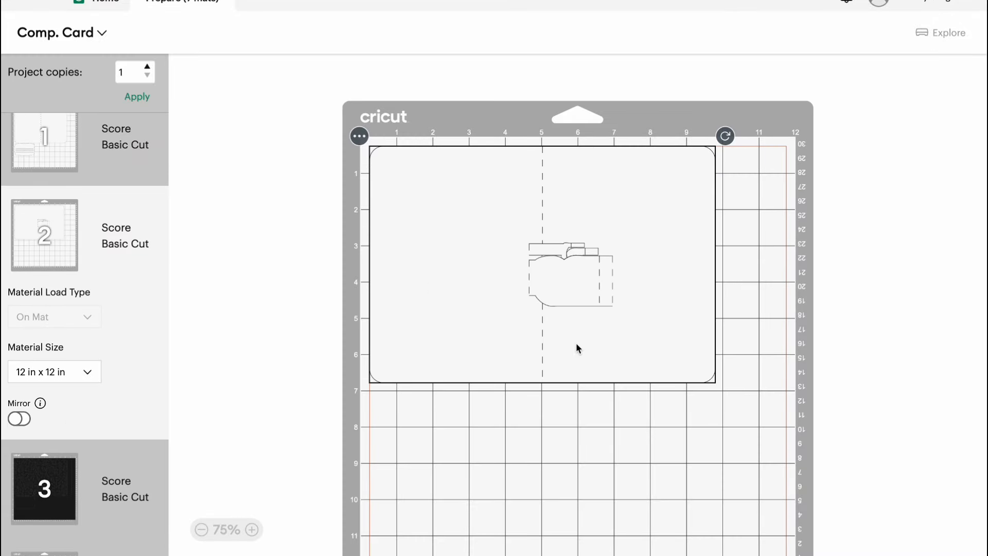
{"action": "mouse_move", "coordinate": [162, 375]}
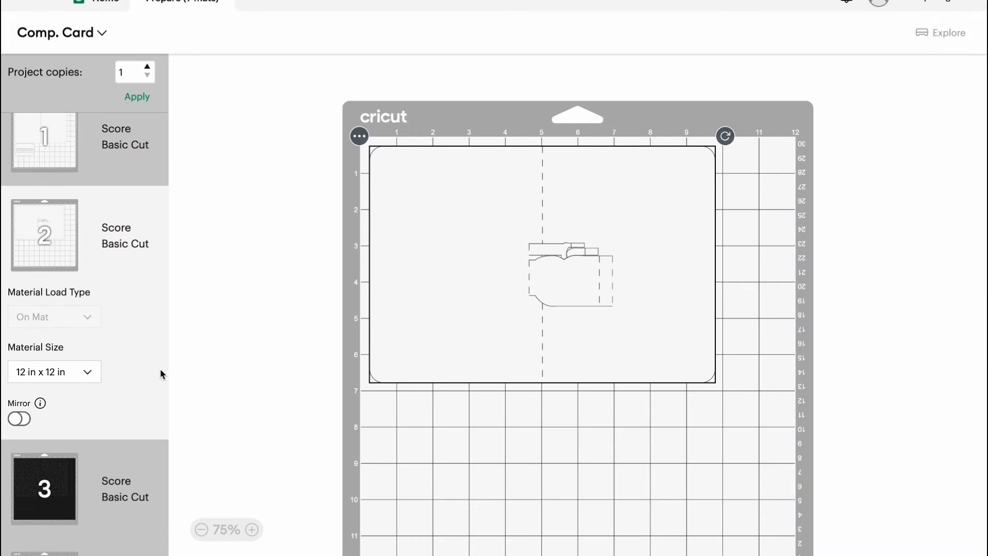
{"action": "mouse_move", "coordinate": [45, 147]}
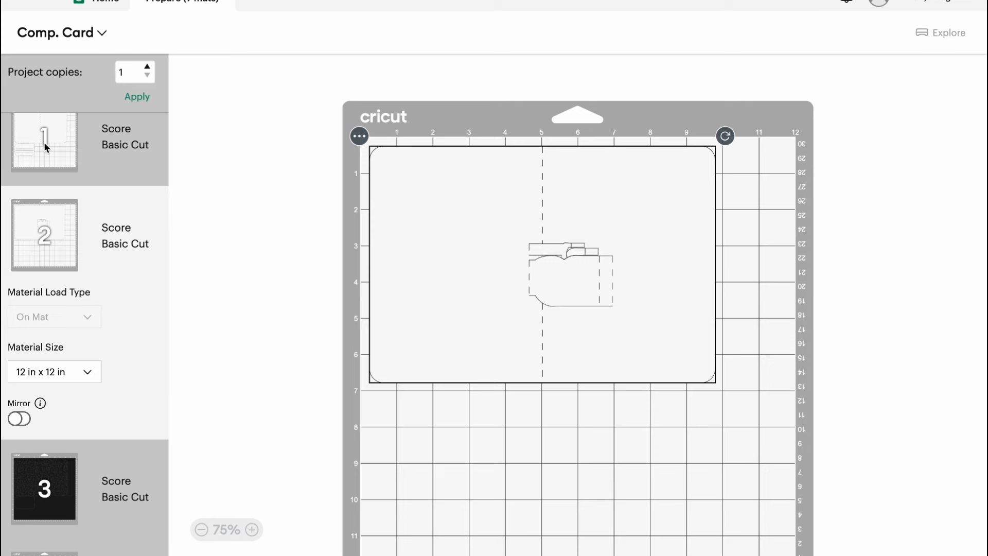
{"action": "scroll", "scroll_direction": "down", "scroll_amount": 3}
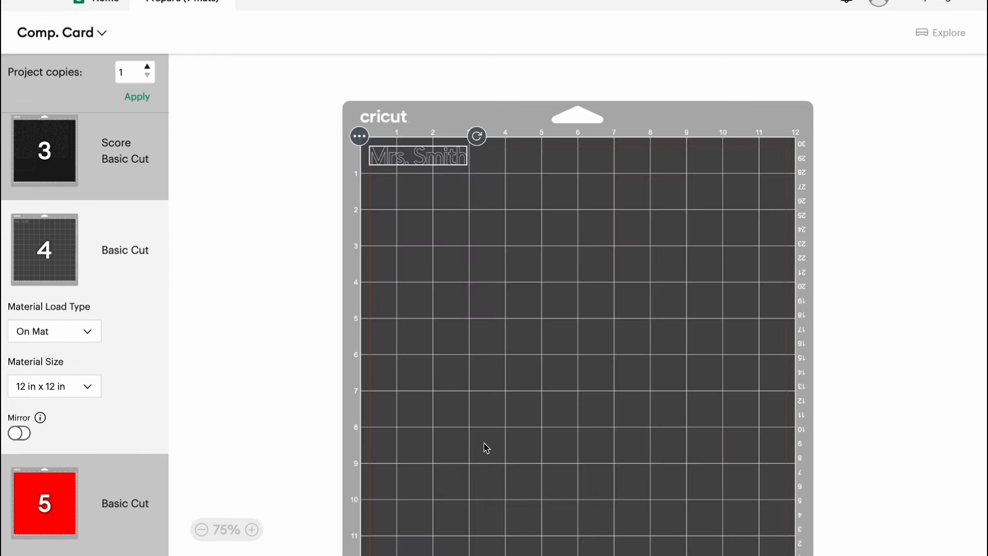
{"action": "mouse_move", "coordinate": [673, 426]}
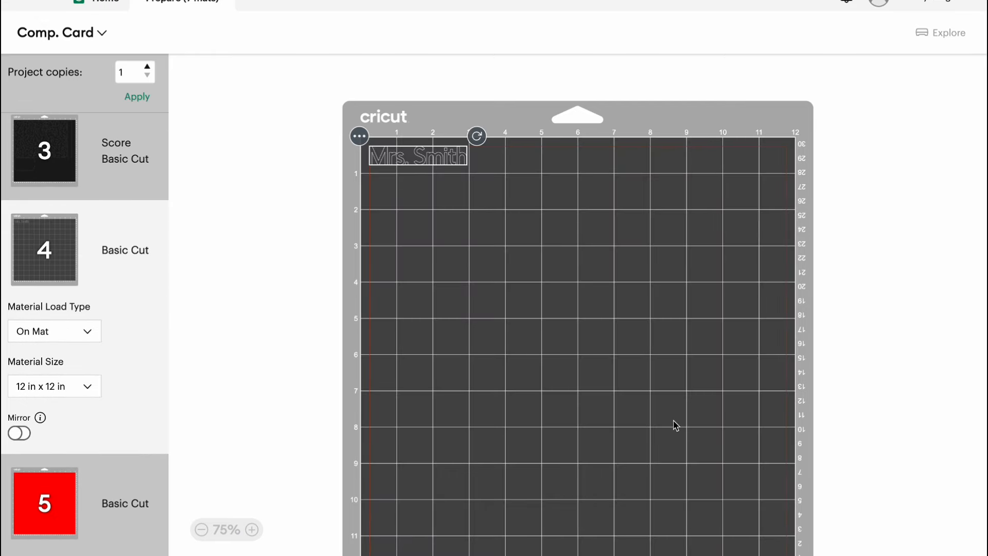
{"action": "mouse_move", "coordinate": [632, 91]}
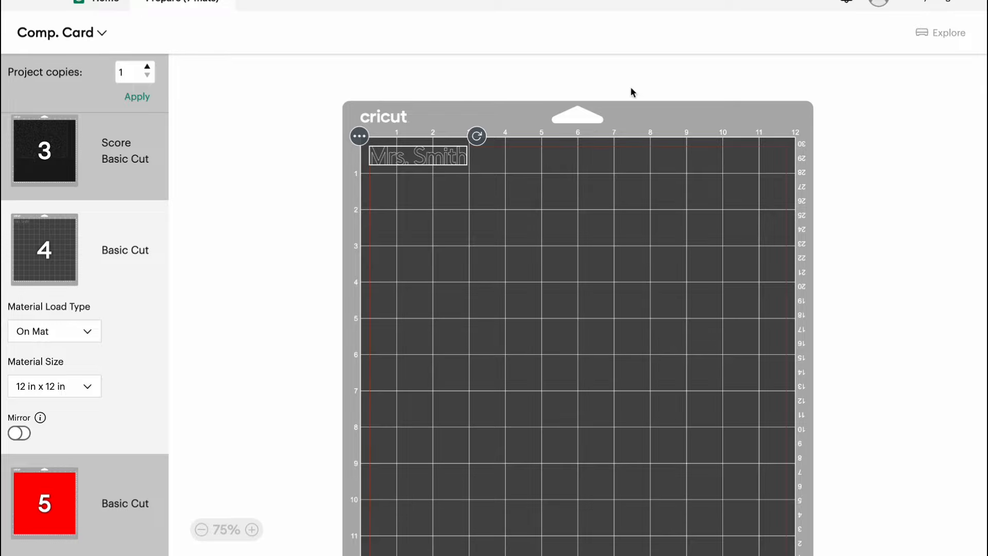